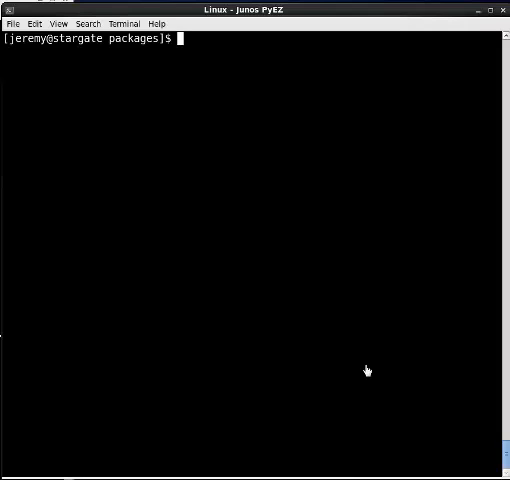
{"action": "mouse_move", "coordinate": [327, 340]}
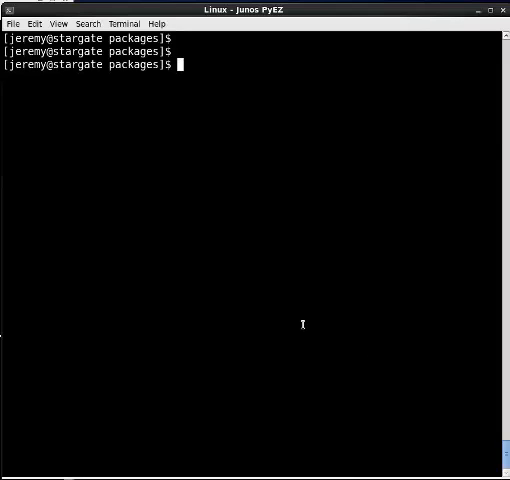
- List the directory with ls and copy the jinstall-ex-4200-13.2X50-D15.3-domestic-signed.tgz filename
{"action": "type", "text": "ls"}
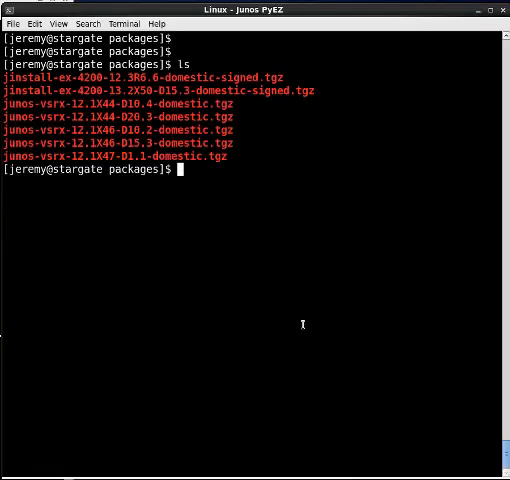
{"action": "mouse_move", "coordinate": [315, 91]}
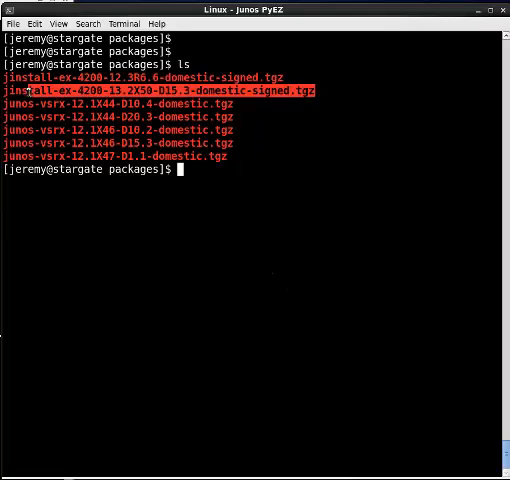
{"action": "left_click", "coordinate": [35, 18]}
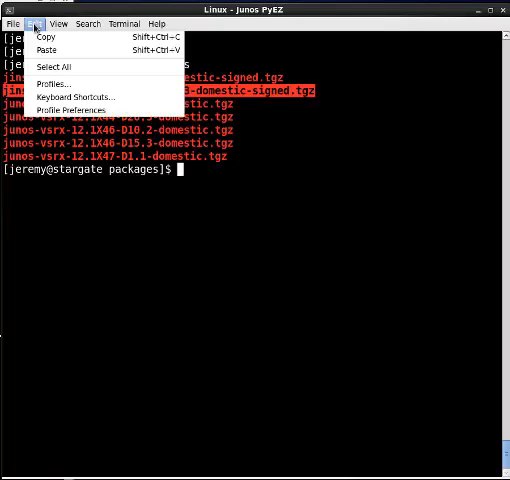
{"action": "left_click", "coordinate": [283, 166]}
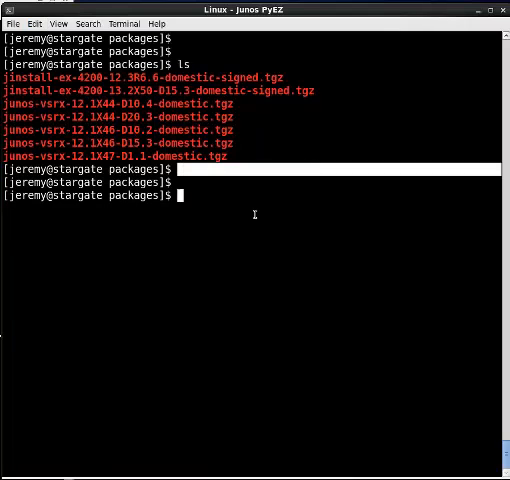
- In python2.7, open a PyEZ Device('ex2') connection and query dev.facts['version']
{"action": "type", "text": "python2.7"}
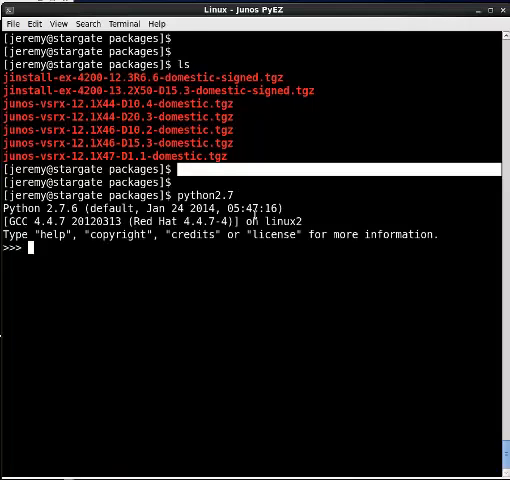
{"action": "type", "text": "from jnpr"}
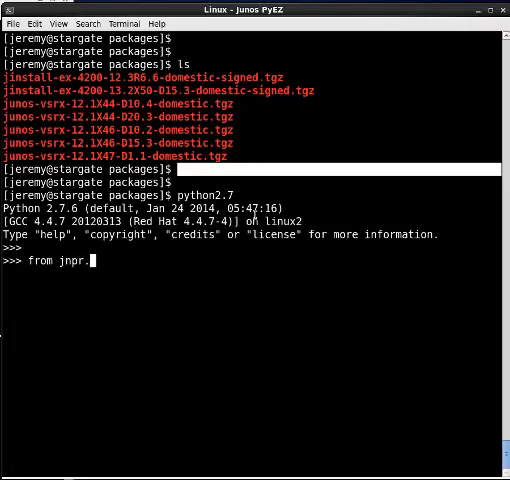
{"action": "type", "text": ".junos import Device"}
{"action": "type", "text": "dev ="}
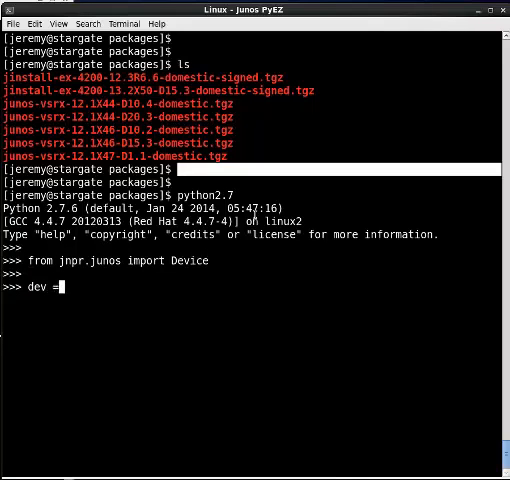
{"action": "type", "text": "Device('ex2'"}
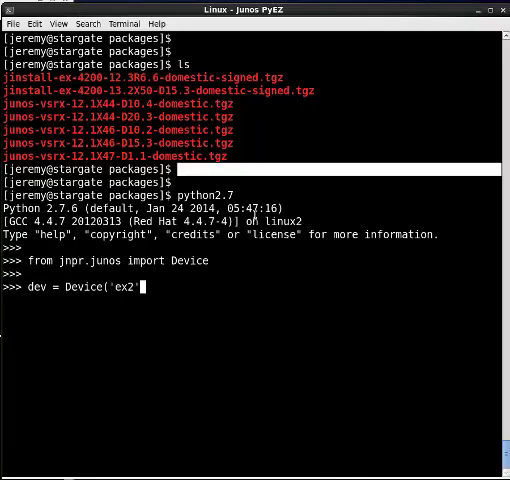
{"action": "type", "text": ")"}
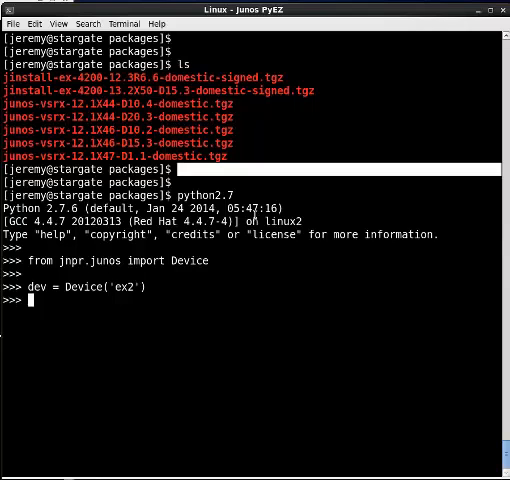
{"action": "type", "text": "dev."}
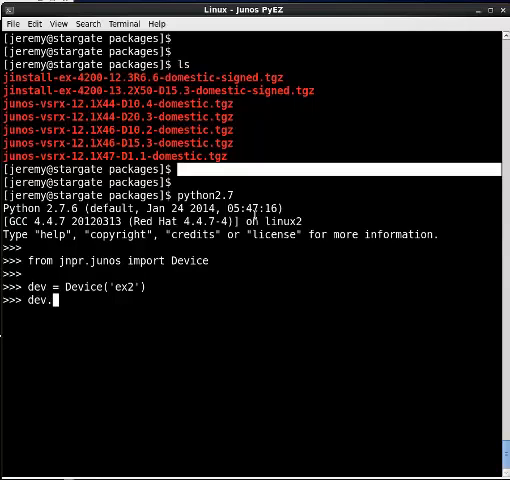
{"action": "type", "text": "open()"}
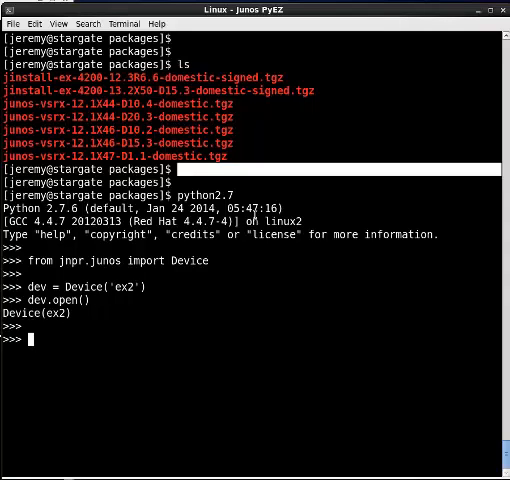
{"action": "type", "text": "dev.facts['ve"}
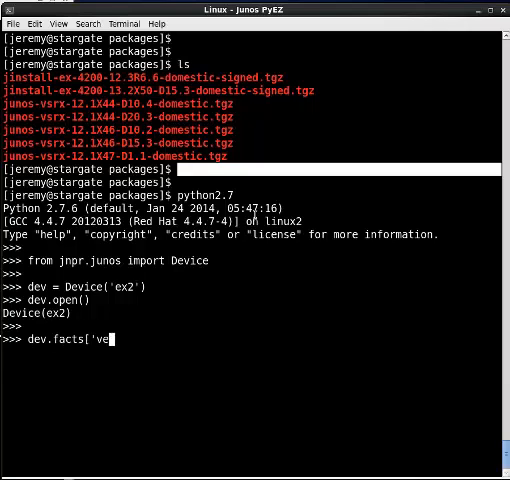
{"action": "key", "text": "Return"}
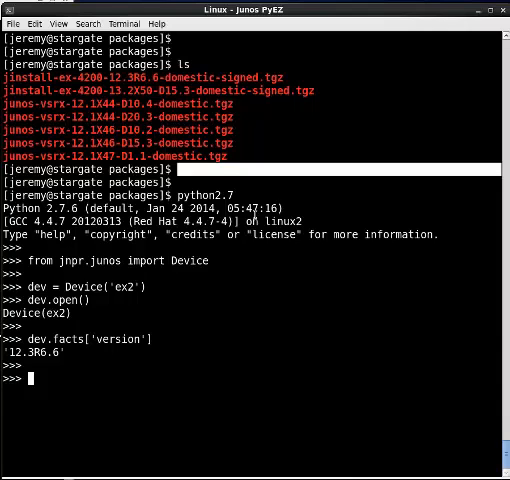
- Import SW from jnpr.junos.utils.sw, run dev.bind(sw=SW), and display dev.sw
{"action": "type", "text": "from jnpr.junos.utils.sw import SW"}
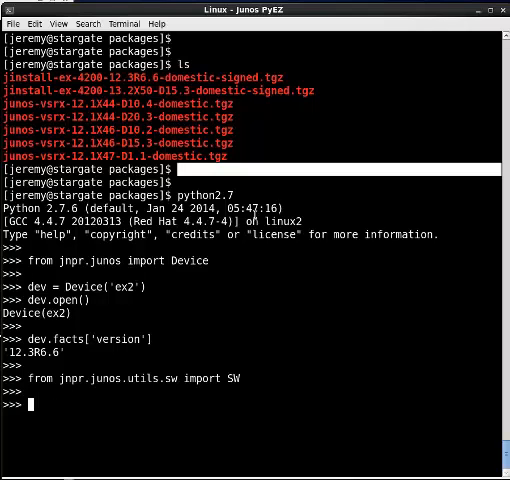
{"action": "type", "text": "dev.bind("}
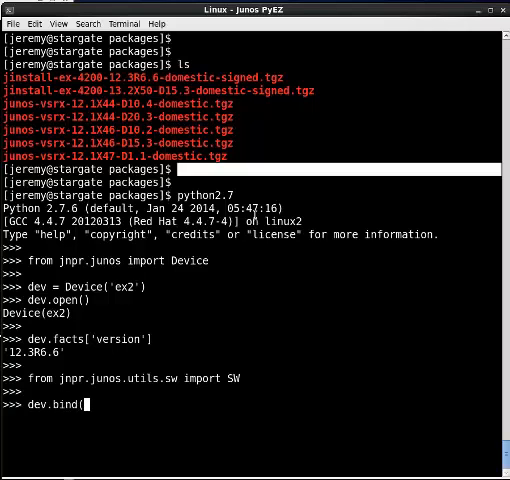
{"action": "type", "text": "sw"}
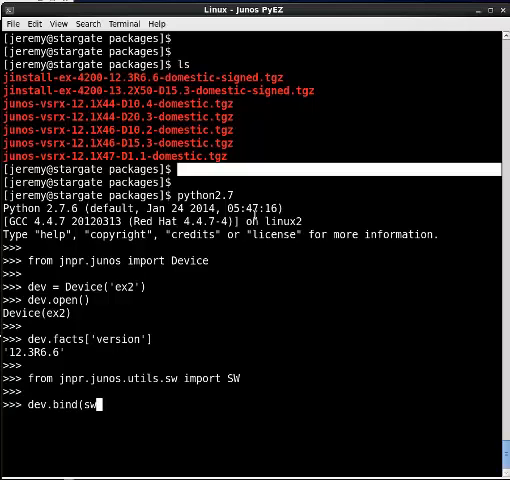
{"action": "type", "text": "=SW)"}
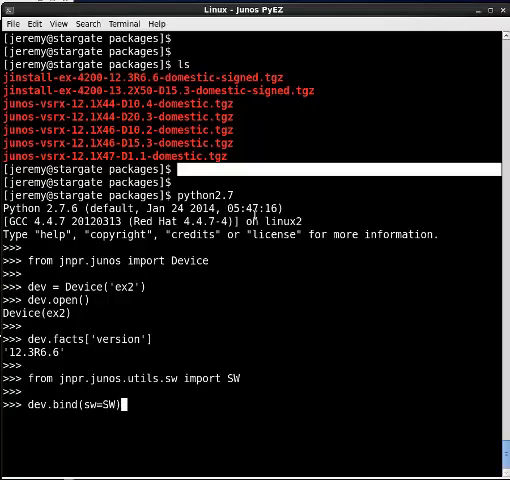
{"action": "type", "text": "dev.sw"}
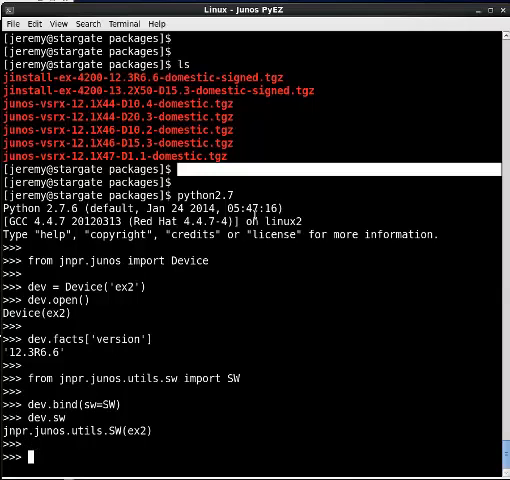
- View Python help for dev and then for dev.sw.install
{"action": "type", "text": "help(dev.sw"}
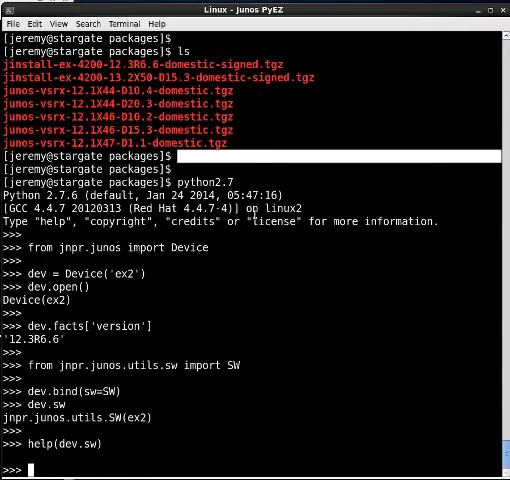
{"action": "type", "text": "dev"}
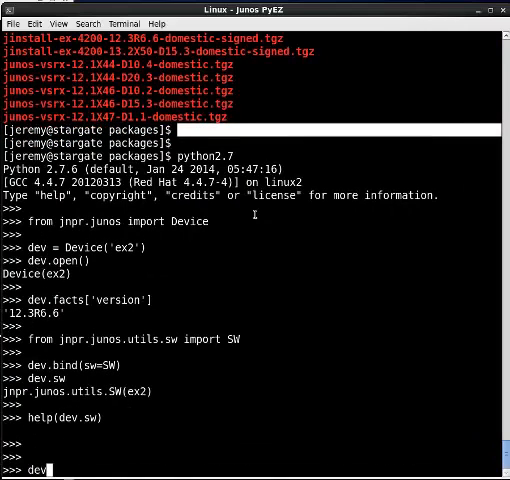
{"action": "type", "text": ".sw.install"}
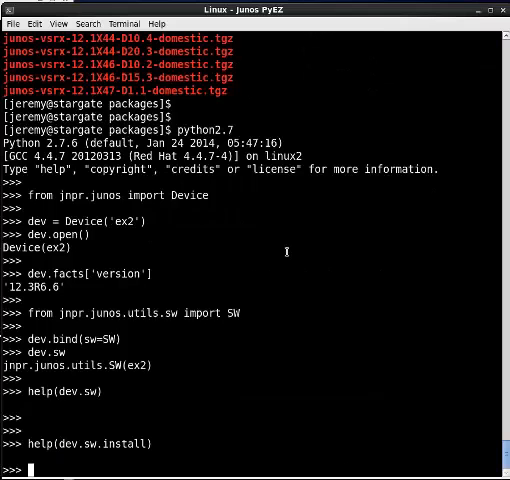
- Define my_progress(dev, msg) printing "{}:{}".format(dev.hostname, msg)
{"action": "type", "text": "def"}
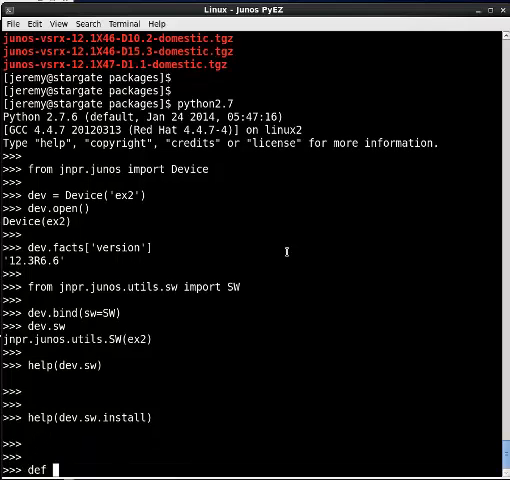
{"action": "type", "text": "my progre"}
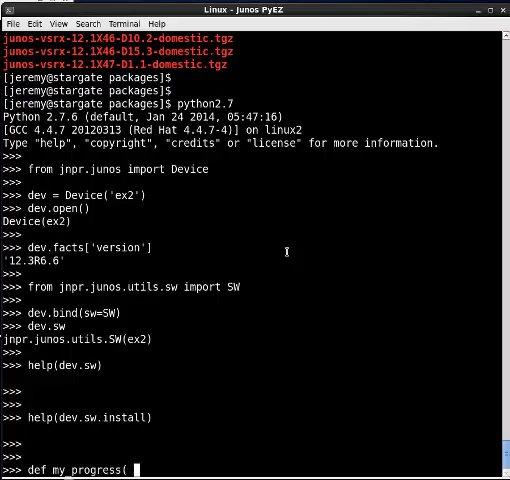
{"action": "type", "text": "dev,"}
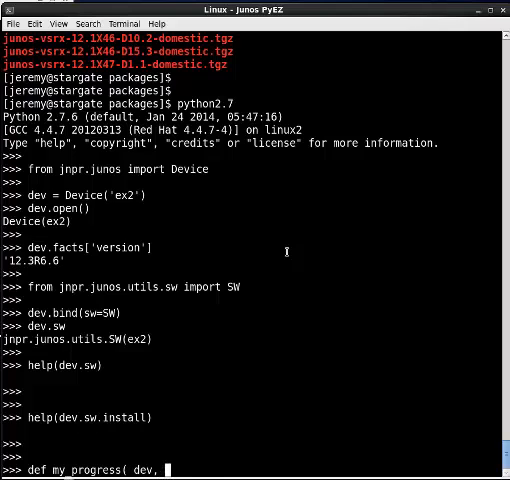
{"action": "type", "text": "msg ):"}
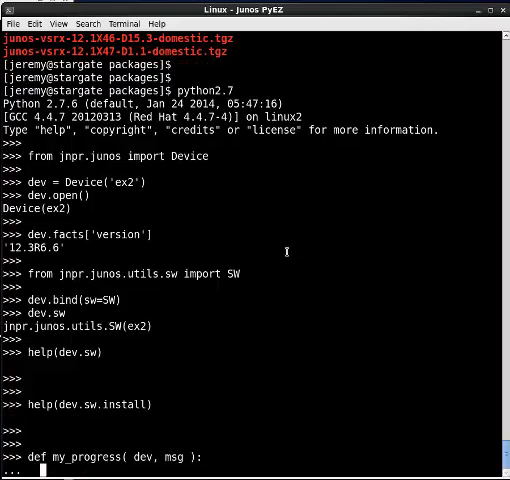
{"action": "type", "text": "print \""}
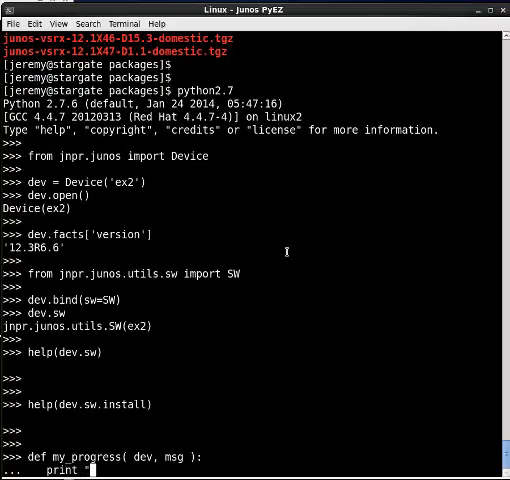
{"action": "type", "text": "{}:{}\"."}
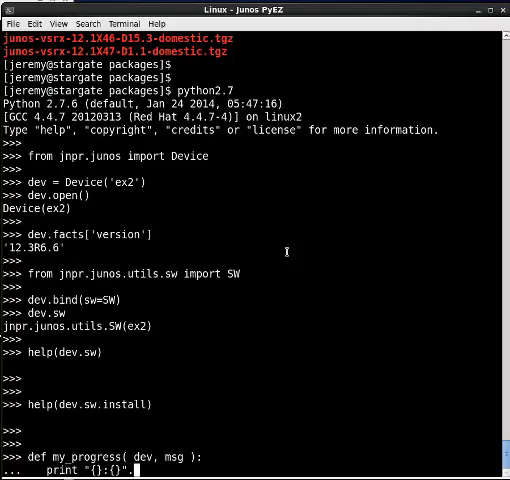
{"action": "type", "text": ".format( d"}
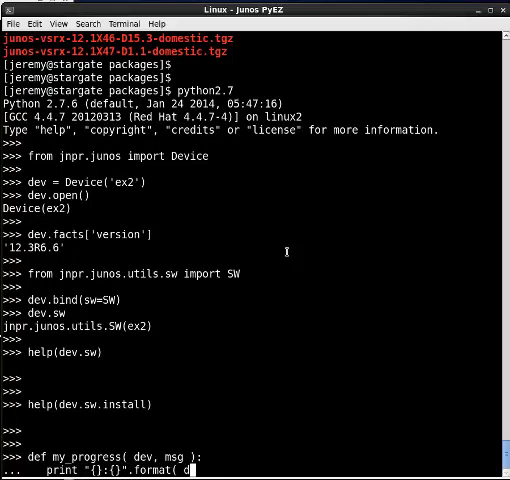
{"action": "type", "text": "ev.hostname,"}
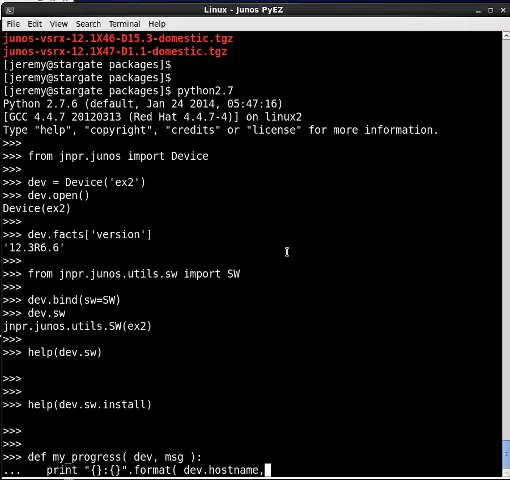
{"action": "type", "text": "msg"}
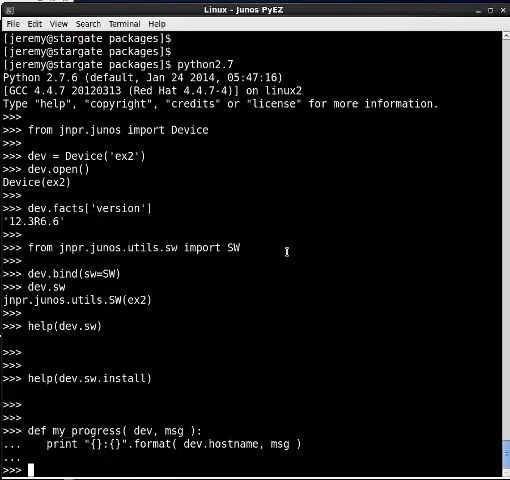
- Test it with my_progress(dev, "hello, world")
{"action": "type", "text": "my_pro"}
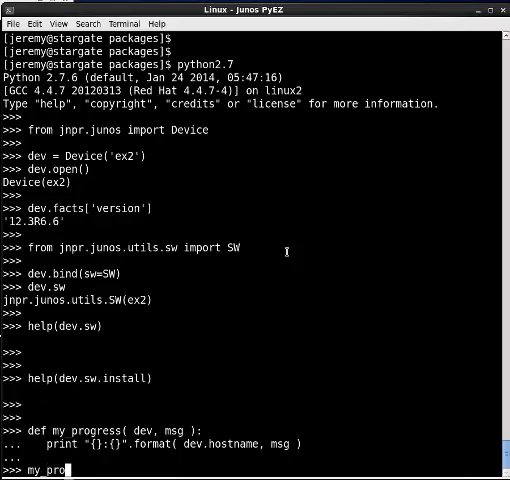
{"action": "type", "text": "gress(dev,"}
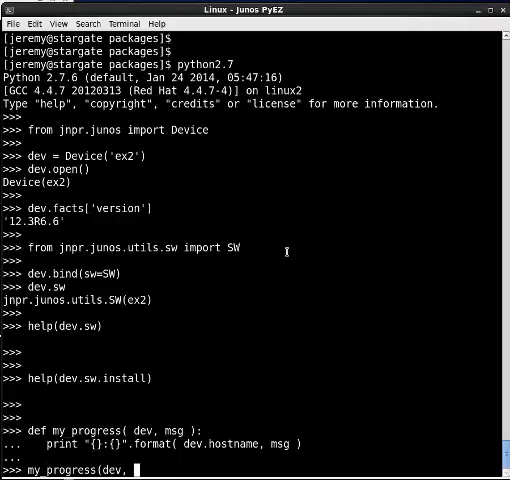
{"action": "type", "text": "\"hello, world"}
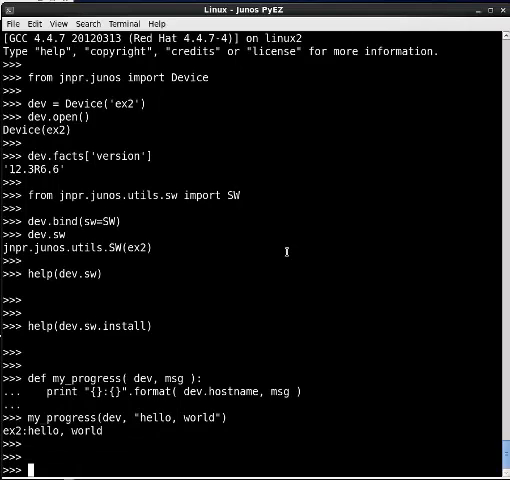
- Run dev.sw.install with the pasted jinstall package name and progress=my_progress
{"action": "type", "text": "dev.sw.i"}
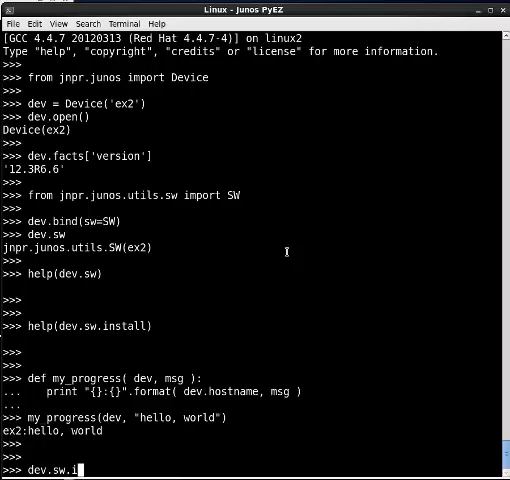
{"action": "type", "text": "nstall("}
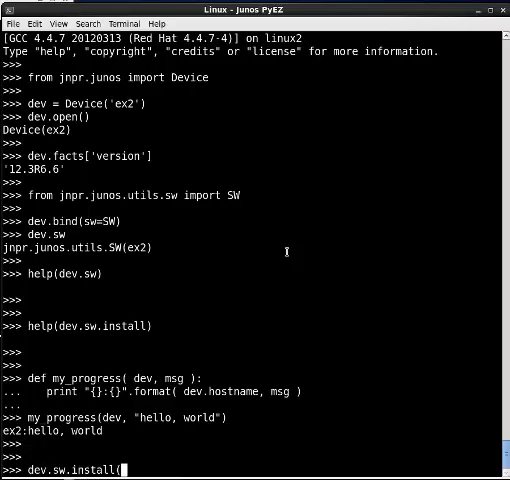
{"action": "type", "text": "package="}
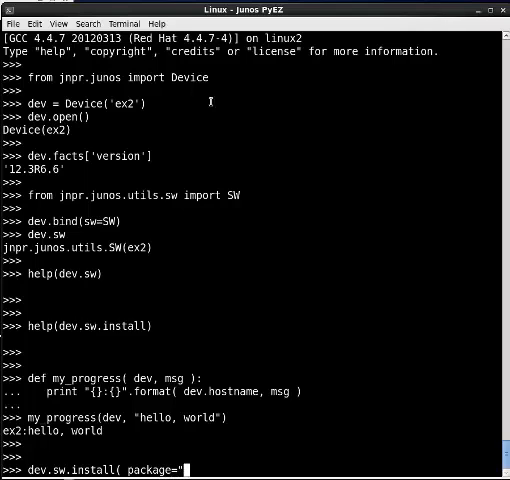
{"action": "left_click", "coordinate": [35, 23]}
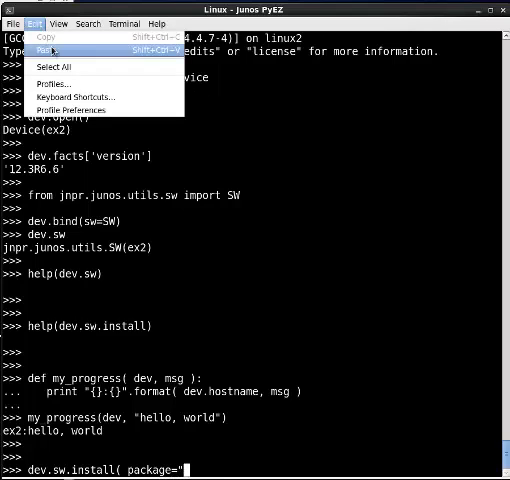
{"action": "left_click", "coordinate": [46, 48]}
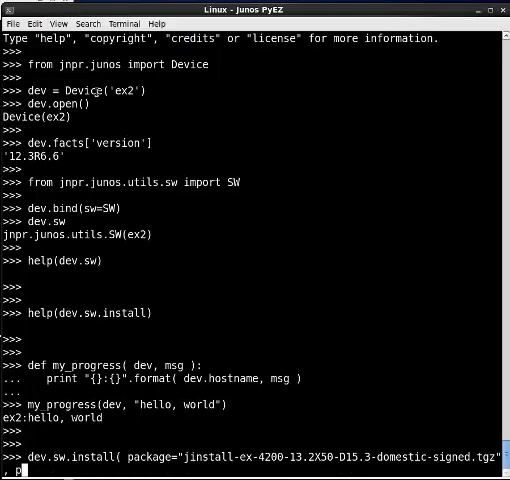
{"action": "type", "text": "rogress=my_progr"}
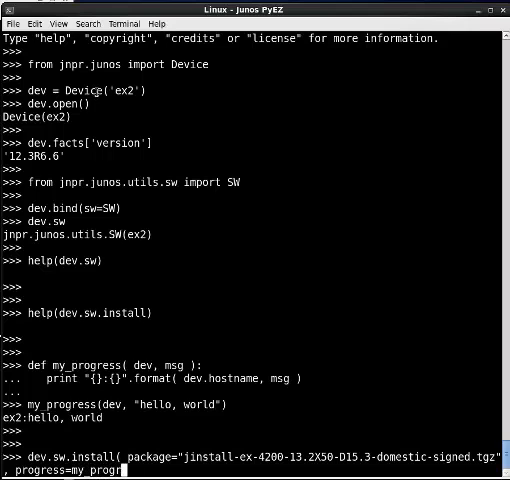
{"action": "key", "text": "Return"}
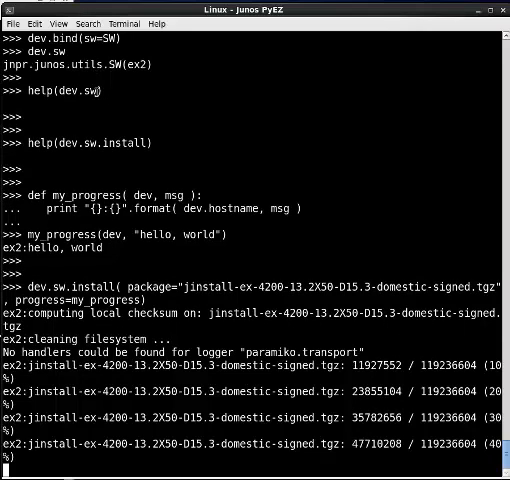
- Scroll to follow the upload reaching 100%, checksum passing, and install returning True
{"action": "scroll", "scroll_direction": "down", "scroll_amount": 3}
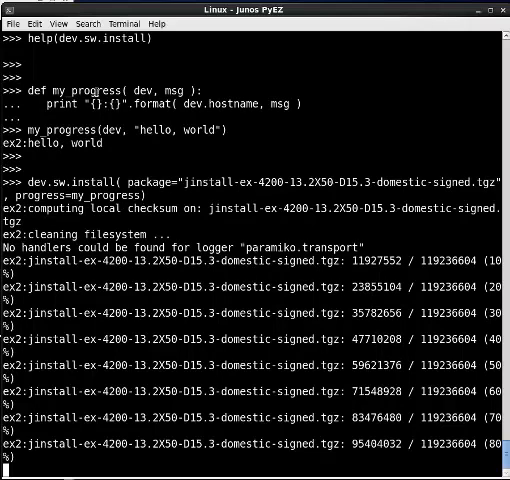
{"action": "scroll", "scroll_direction": "down", "scroll_amount": 3}
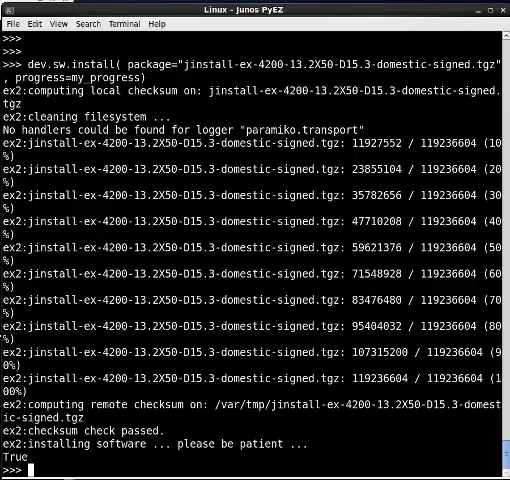
- Show the help(dev.sw.reboot) documentation
{"action": "type", "text": "dev"}
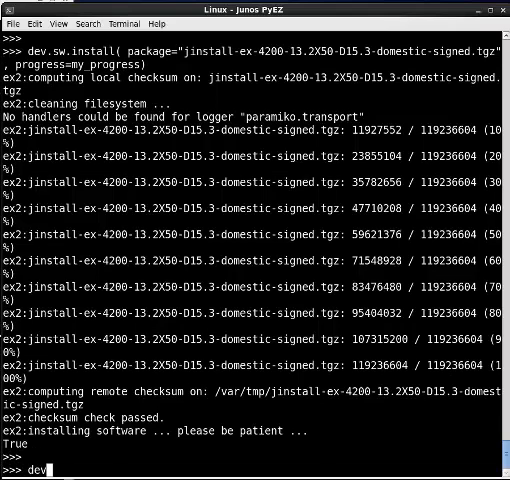
{"action": "type", "text": ".sw"}
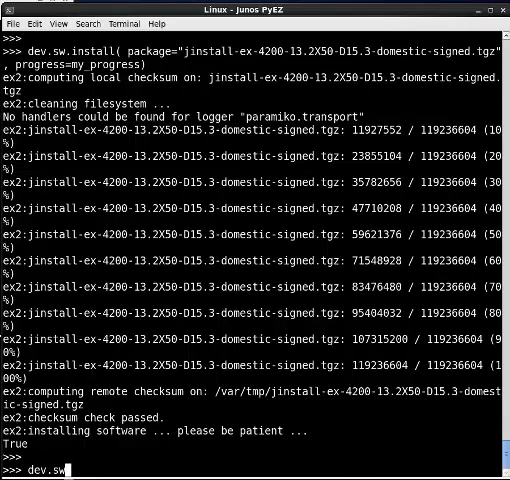
{"action": "type", "text": "help("}
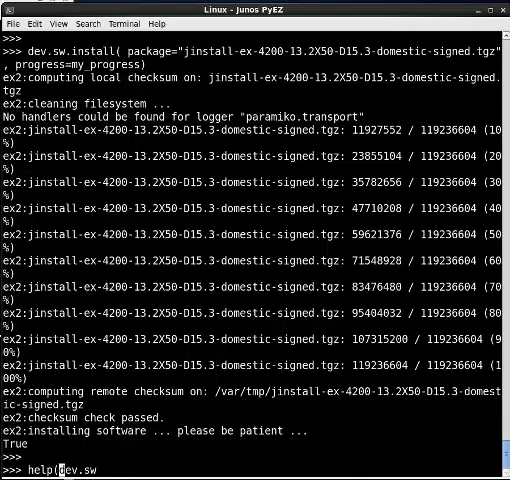
{"action": "type", "text": "reboot)"}
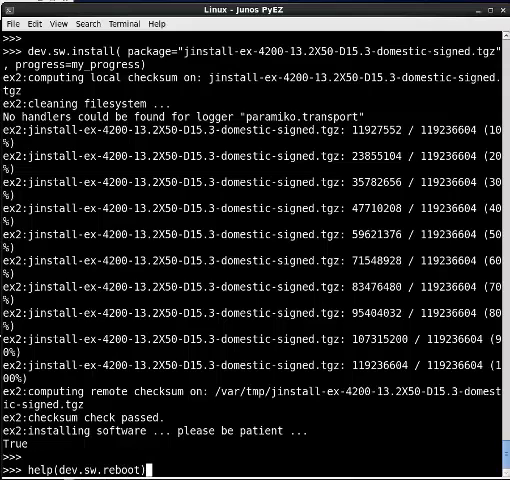
{"action": "key", "text": "Return"}
{"action": "type", "text": "dev"}
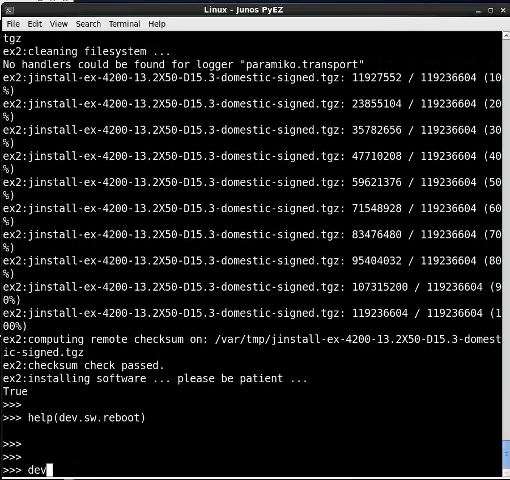
- Run dev.sw.reboot(0) and watch for the 'Shutdown NOW!' reply
{"action": "type", "text": ".sw.reboot(0"}
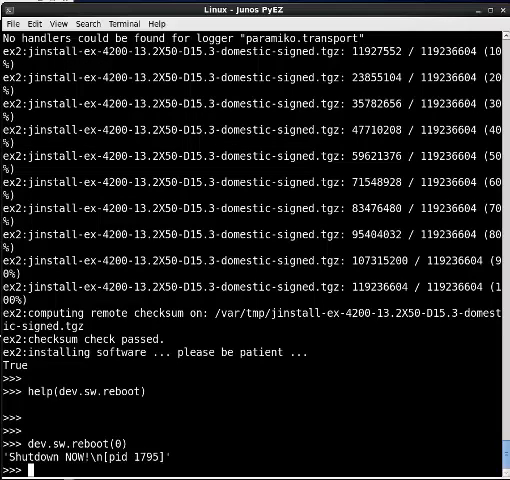
{"action": "mouse_move", "coordinate": [327, 249]}
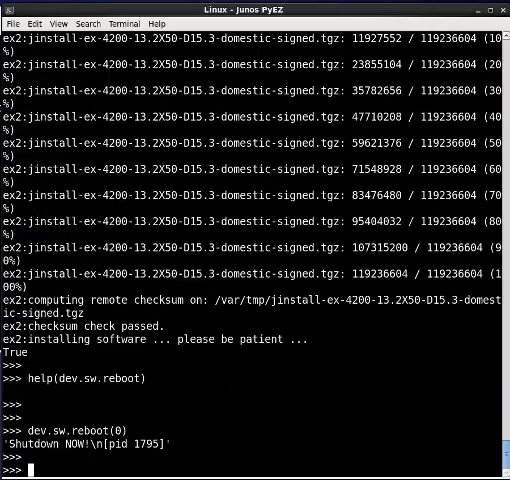
{"action": "mouse_move", "coordinate": [367, 455]}
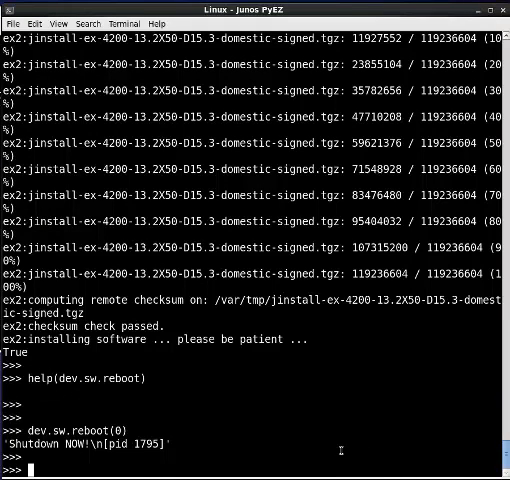
{"action": "scroll", "scroll_direction": "down", "scroll_amount": 3}
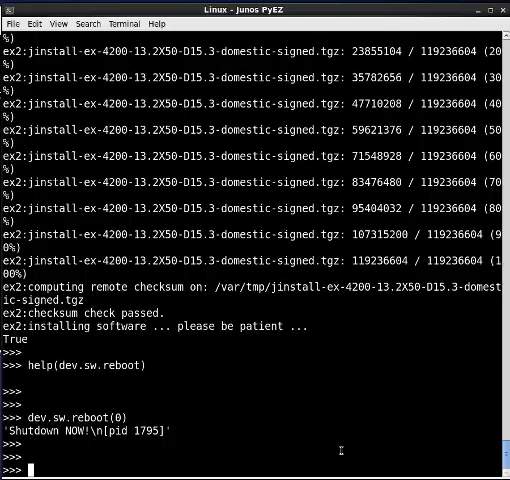
- Probe the switch with dev.probe(1), which returns False
{"action": "type", "text": "d"}
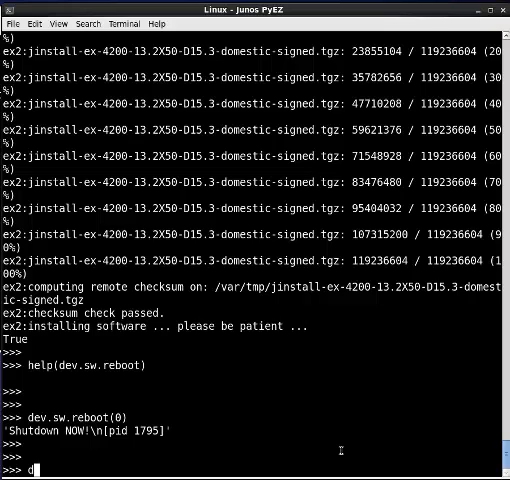
{"action": "type", "text": "ev.probe("}
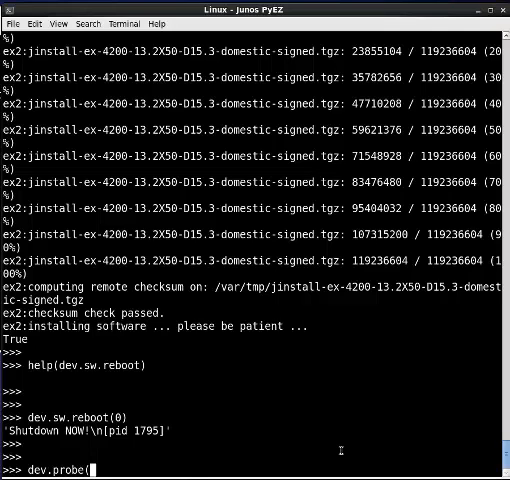
{"action": "type", "text": "1)"}
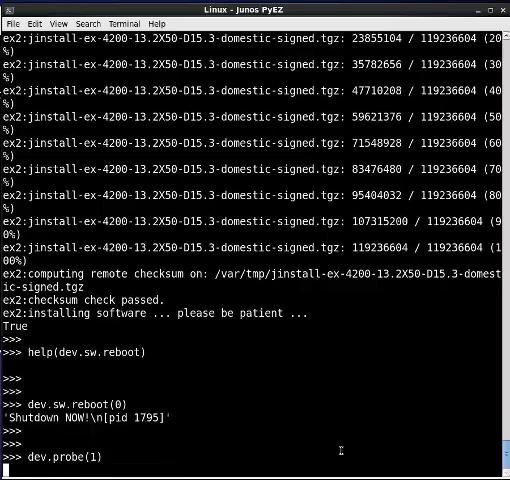
{"action": "key", "text": "Return"}
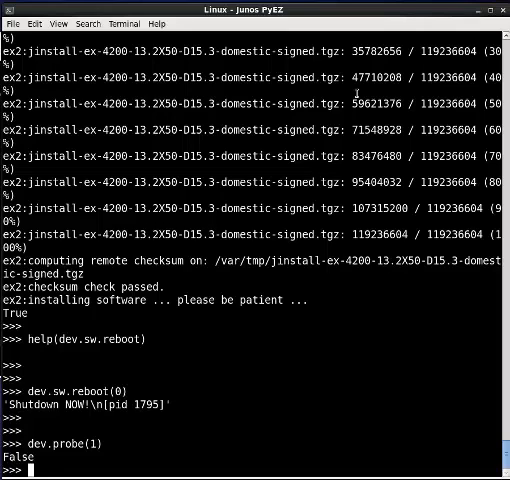
- Probe again with a five-second timeout, dev.probe(5), also returning False
{"action": "type", "text": "dev."}
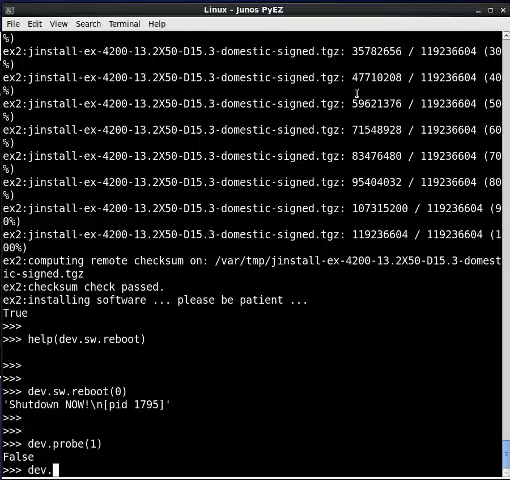
{"action": "type", "text": "probe("}
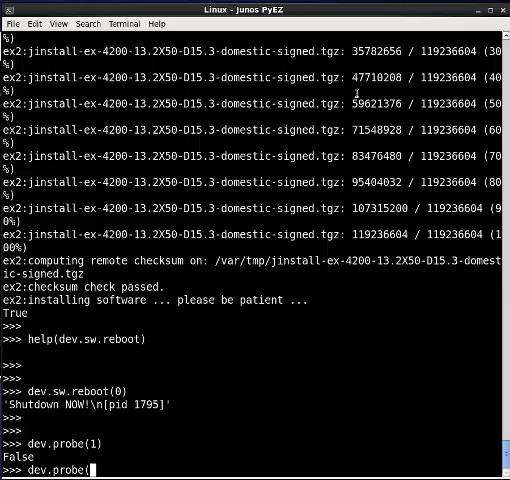
{"action": "type", "text": "5)"}
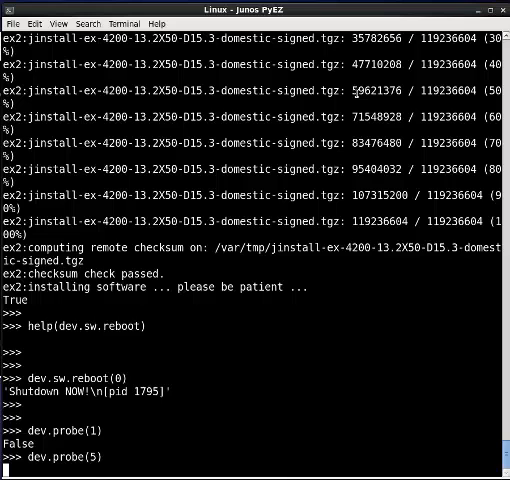
{"action": "key", "text": "Return"}
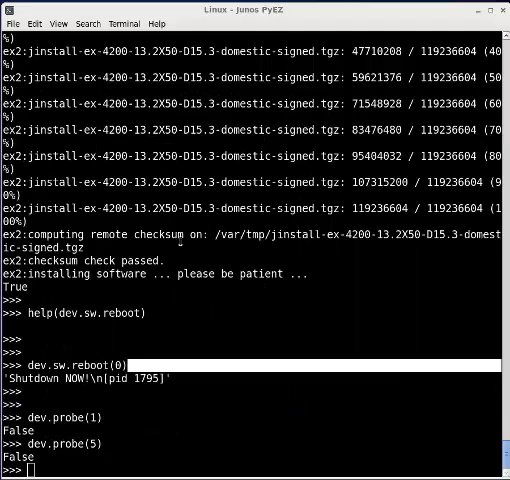
- Probe ex2 with dev.probe(5), reconnect via dev.open(), and begin querying dev.facts['version']
{"action": "type", "text": "dev.probe(5)"}
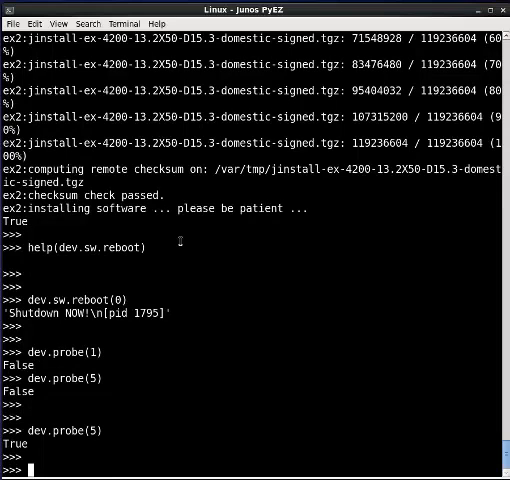
{"action": "type", "text": "dev.open"}
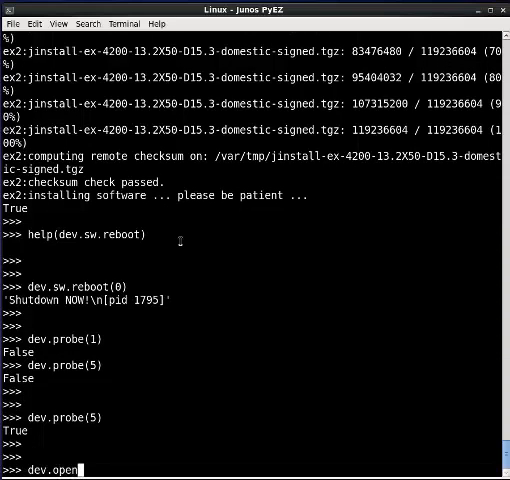
{"action": "type", "text": "()"}
{"action": "type", "text": "d"}
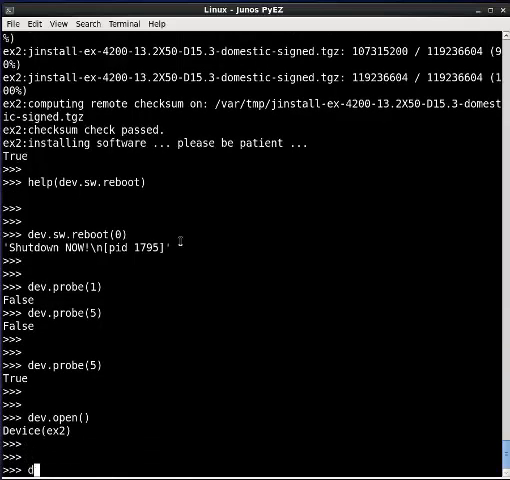
{"action": "type", "text": "ev.facts['versio"}
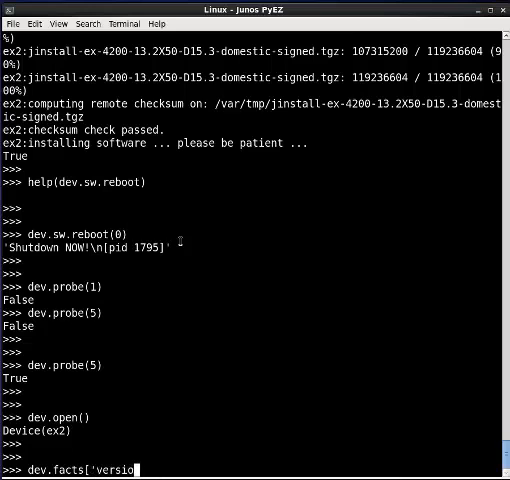